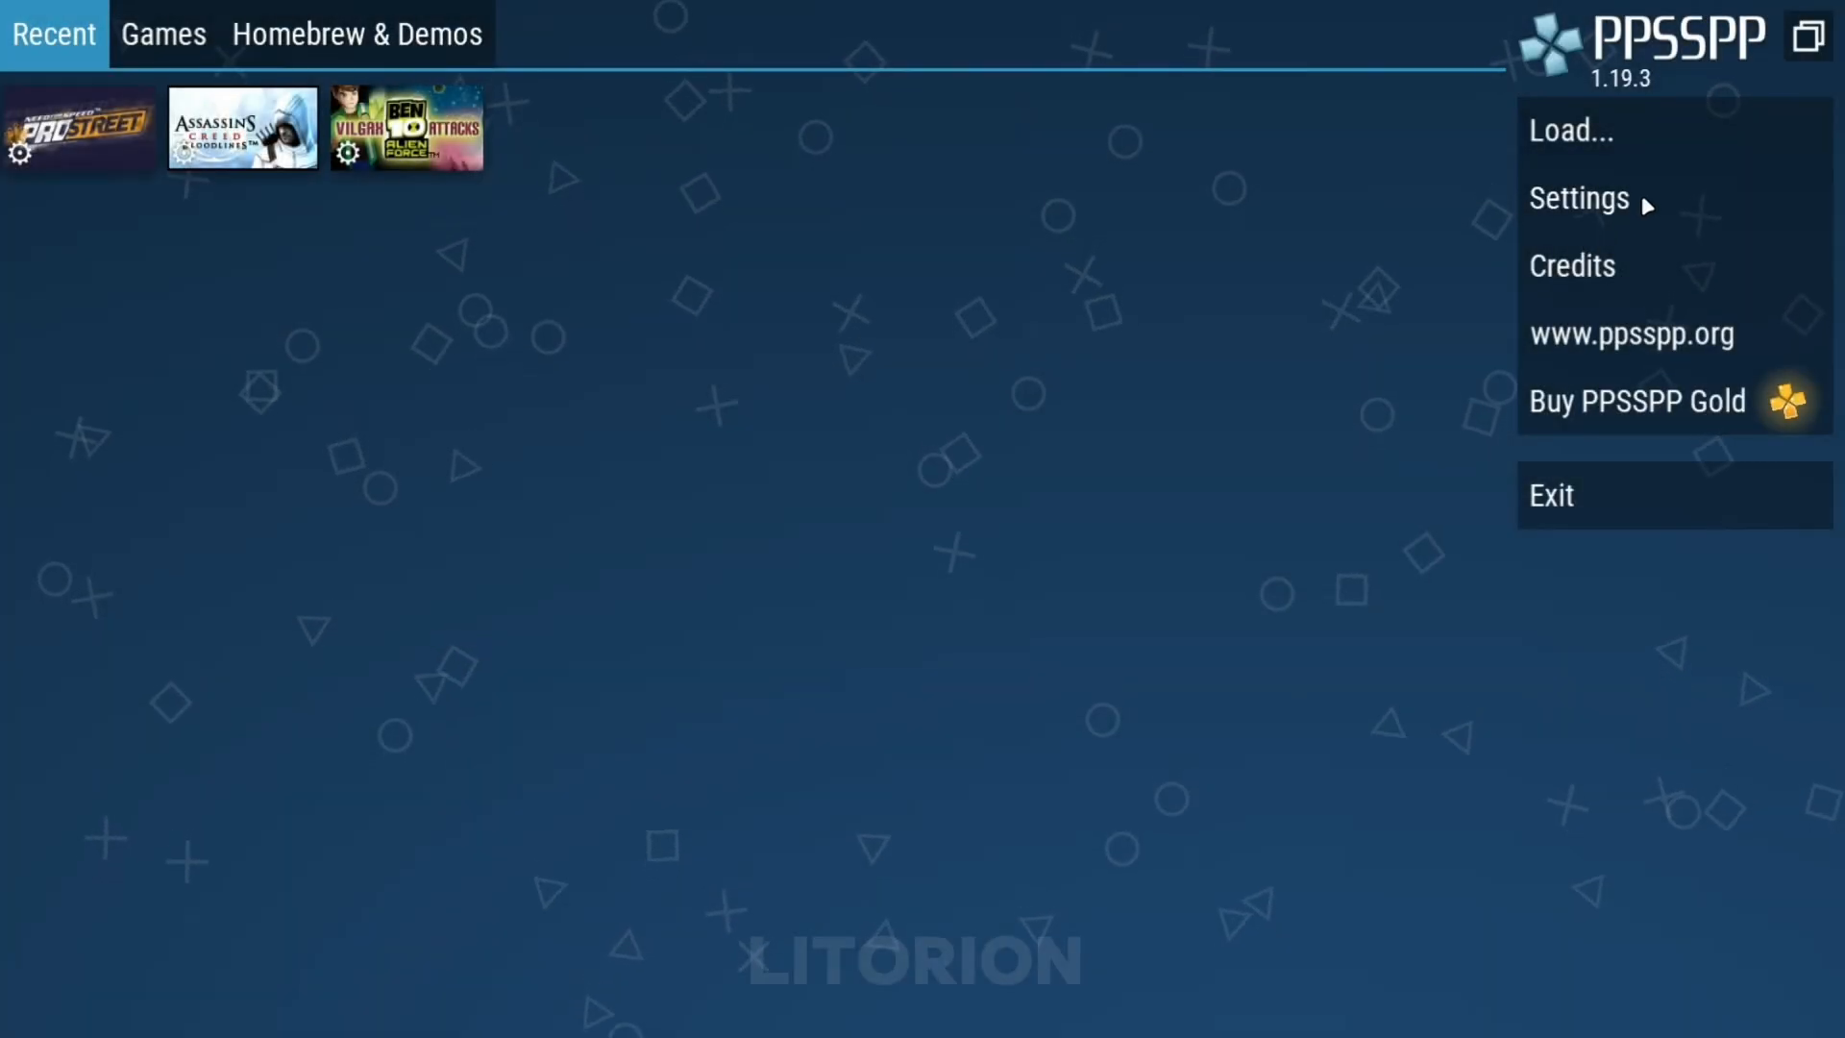
Step: Enter PPSSPP's settings to reach the Graphics backend list
click(1580, 198)
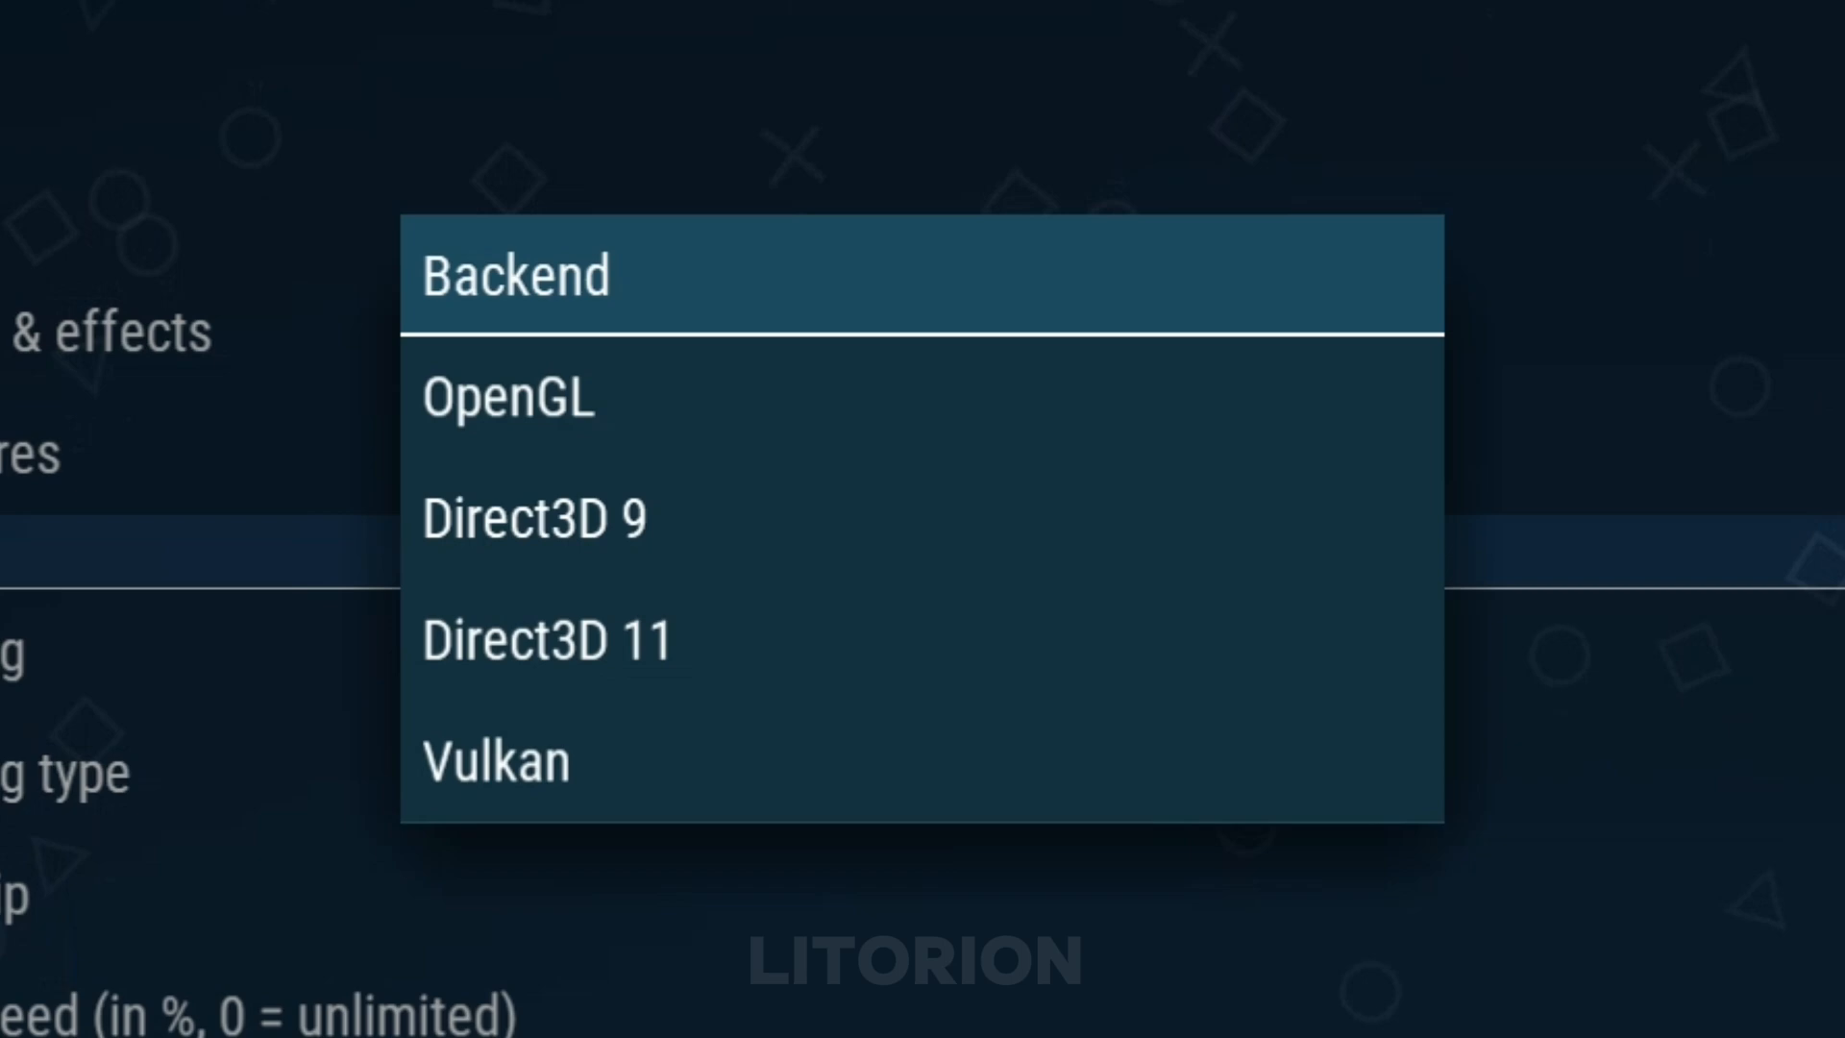
Step: Choose a rendering backend from the Backend popup
click(496, 757)
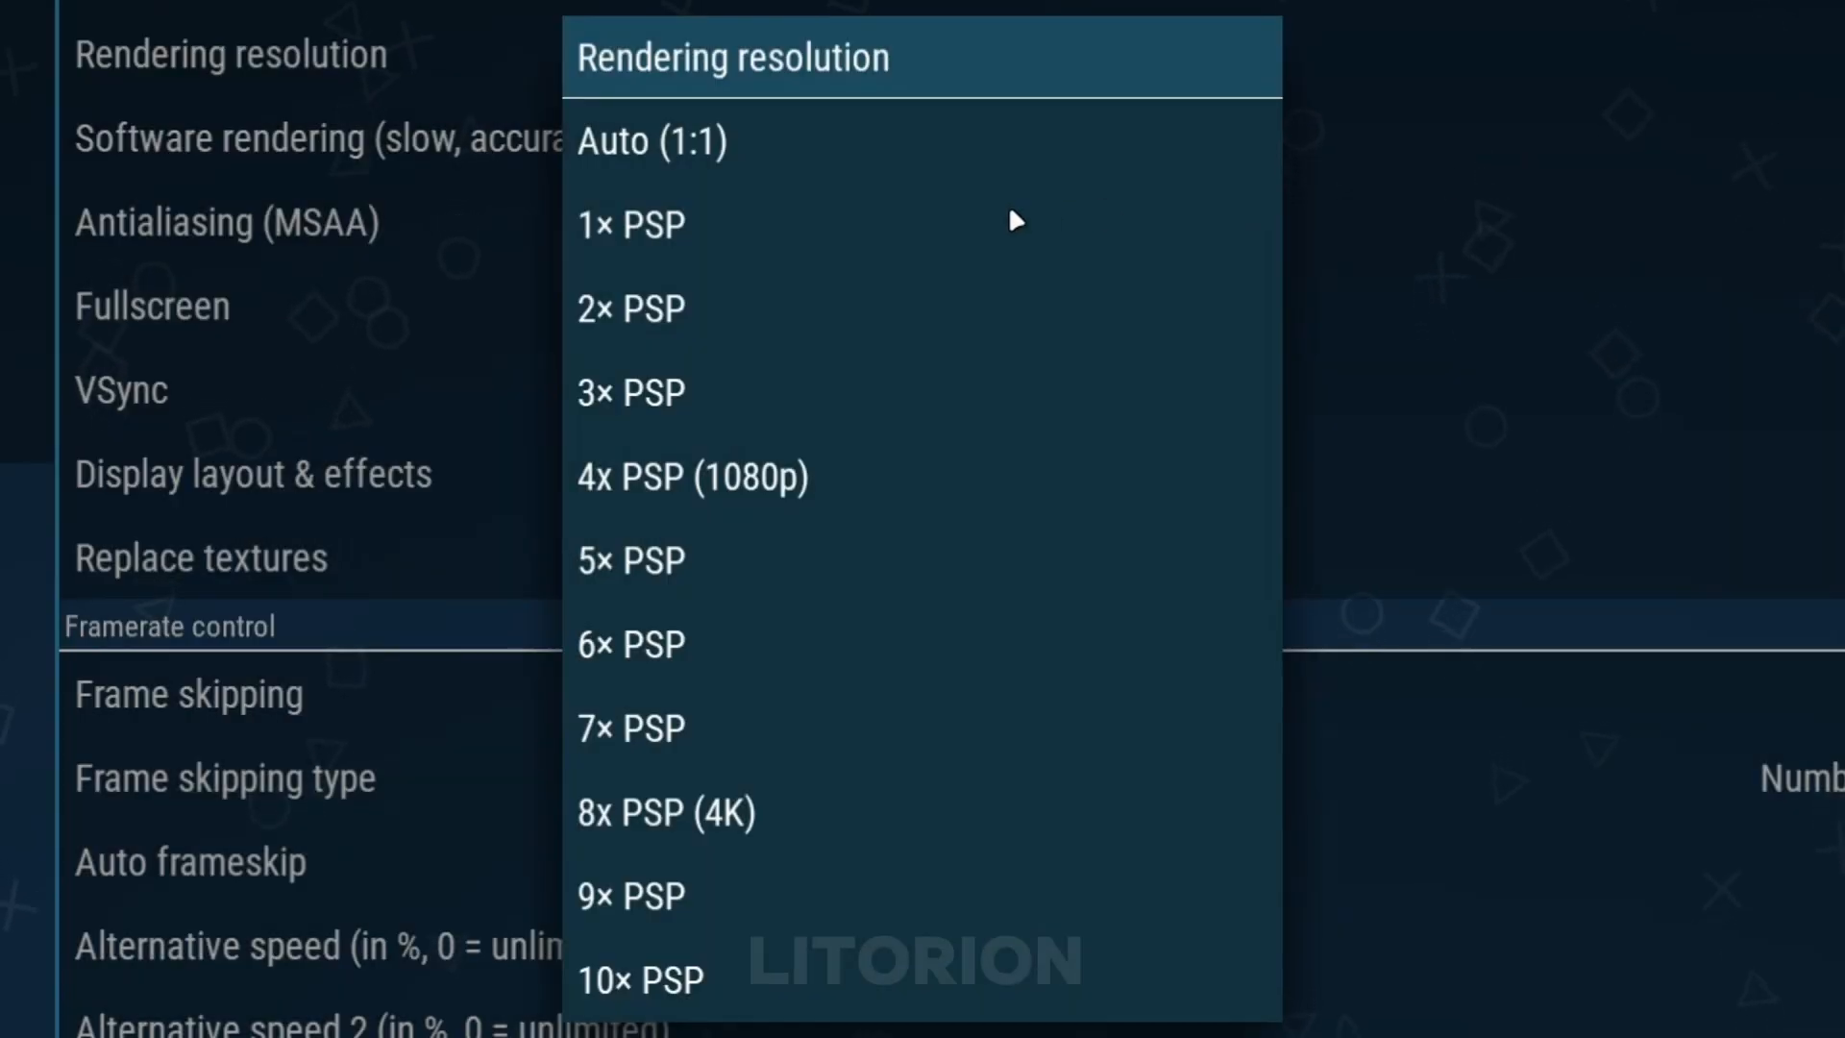
mouse_move(986, 219)
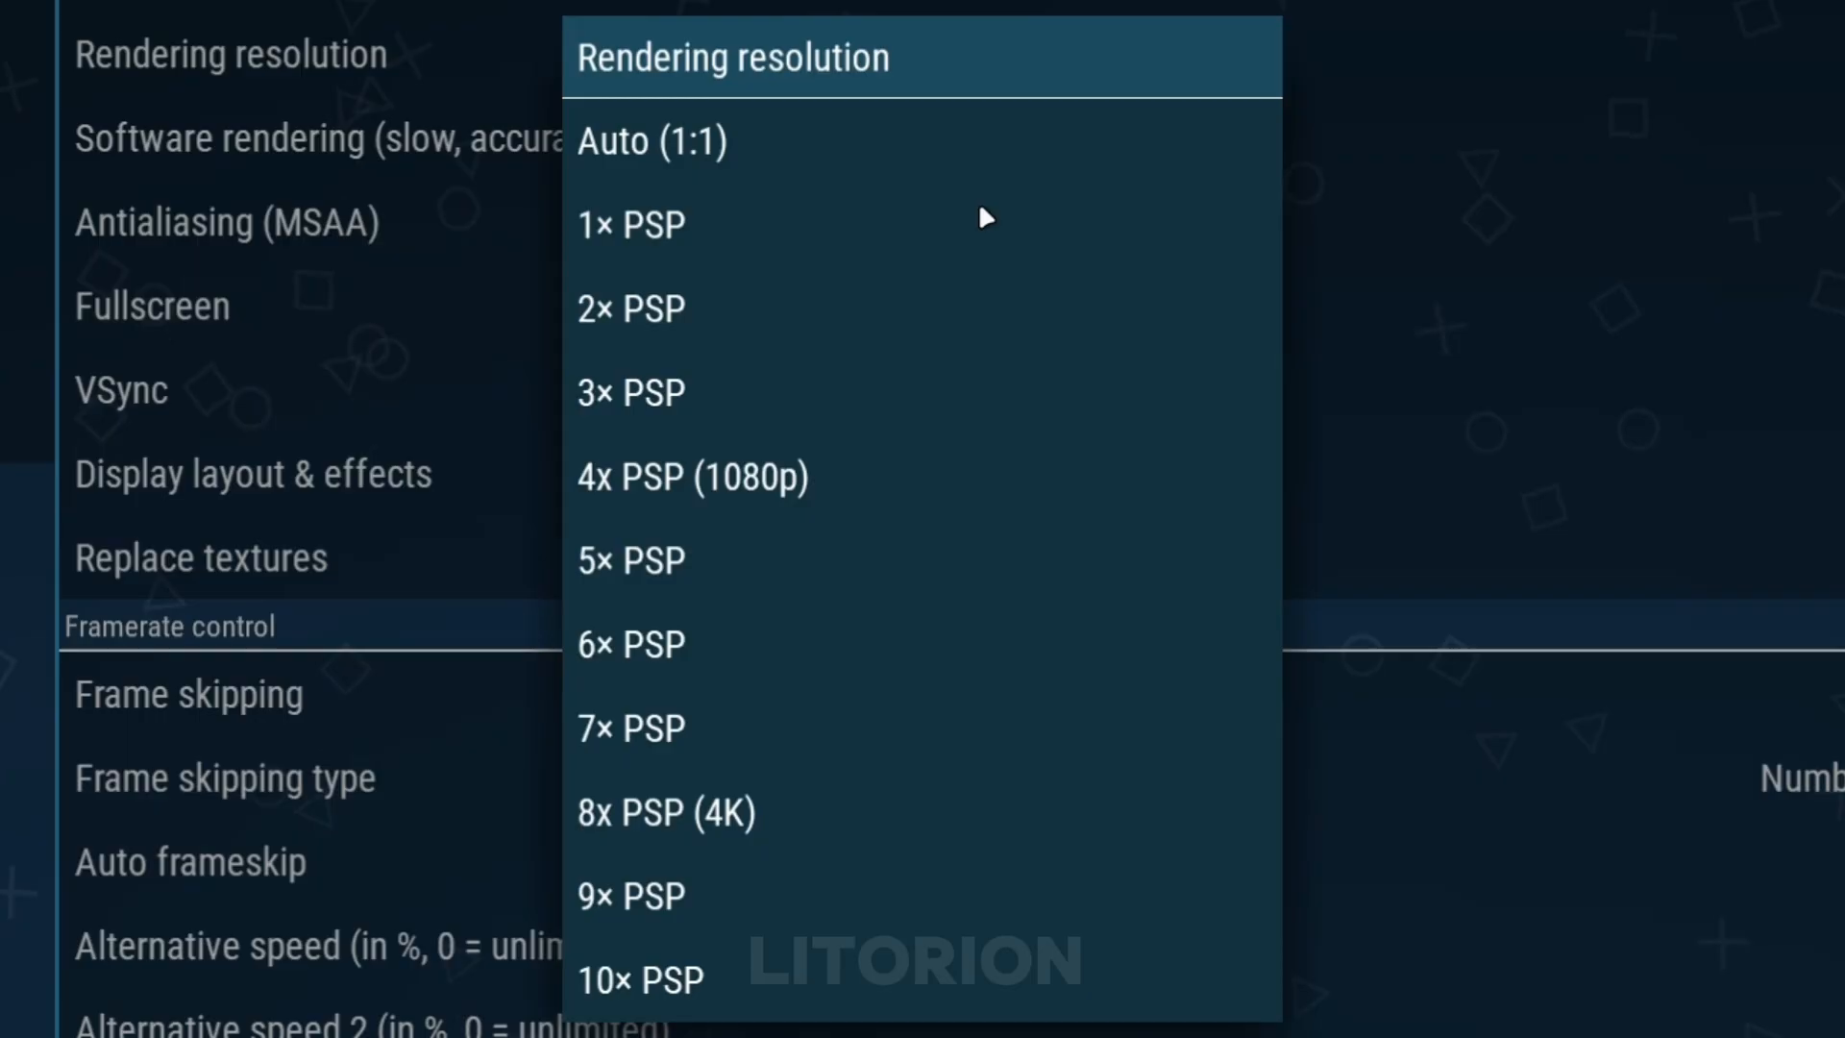
mouse_move(1749, 473)
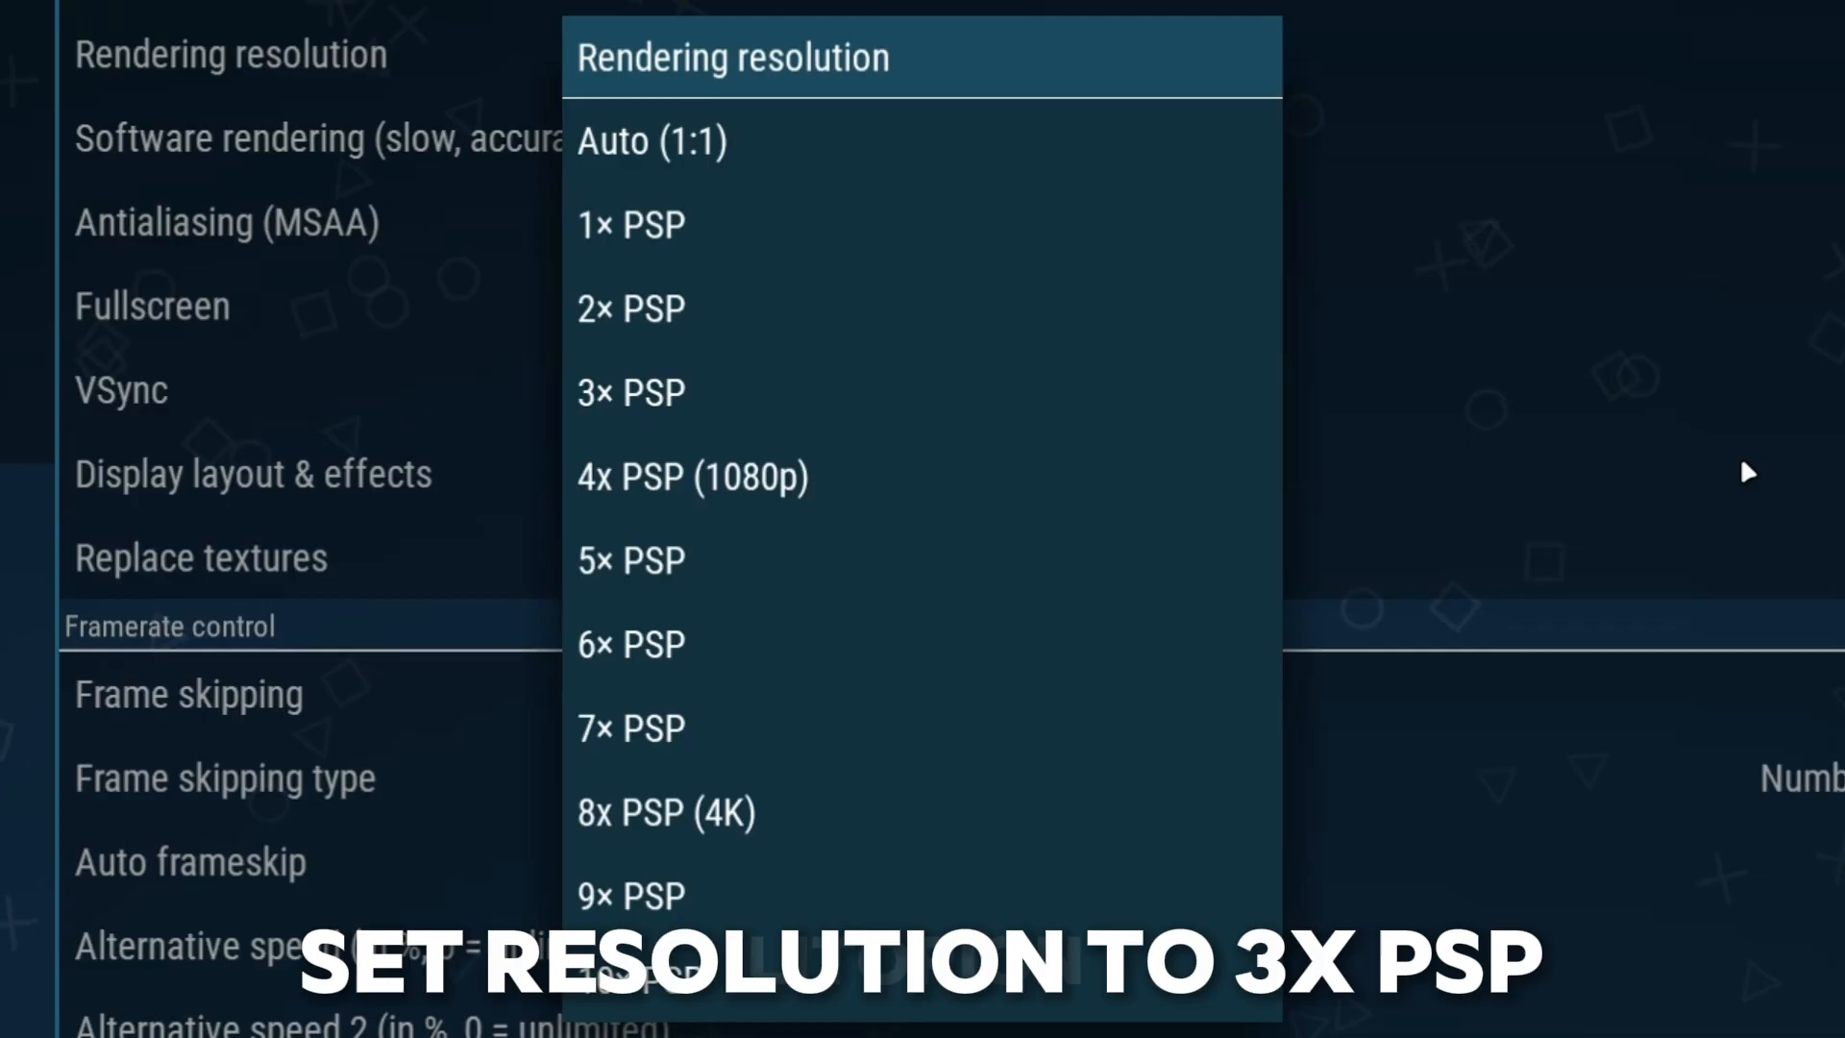
Step: Set rendering resolution to 3× PSP and keep frame skipping Off
click(631, 392)
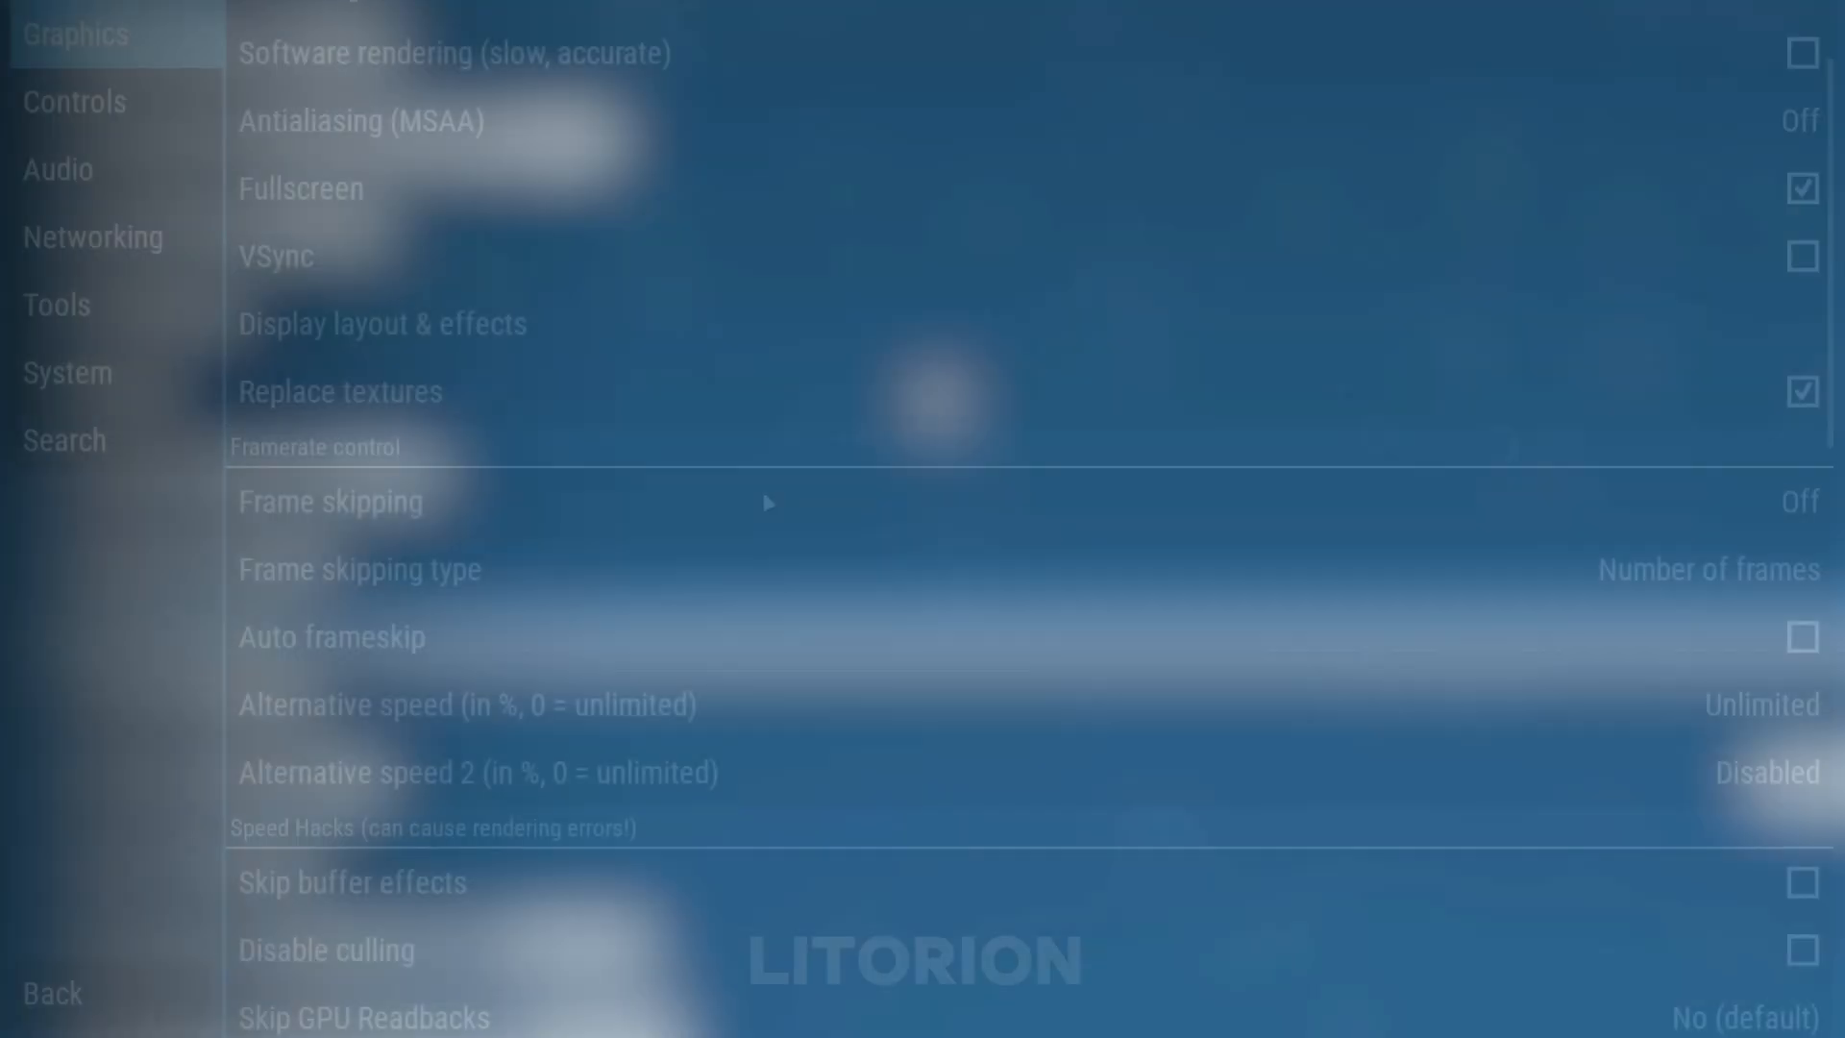
click(328, 500)
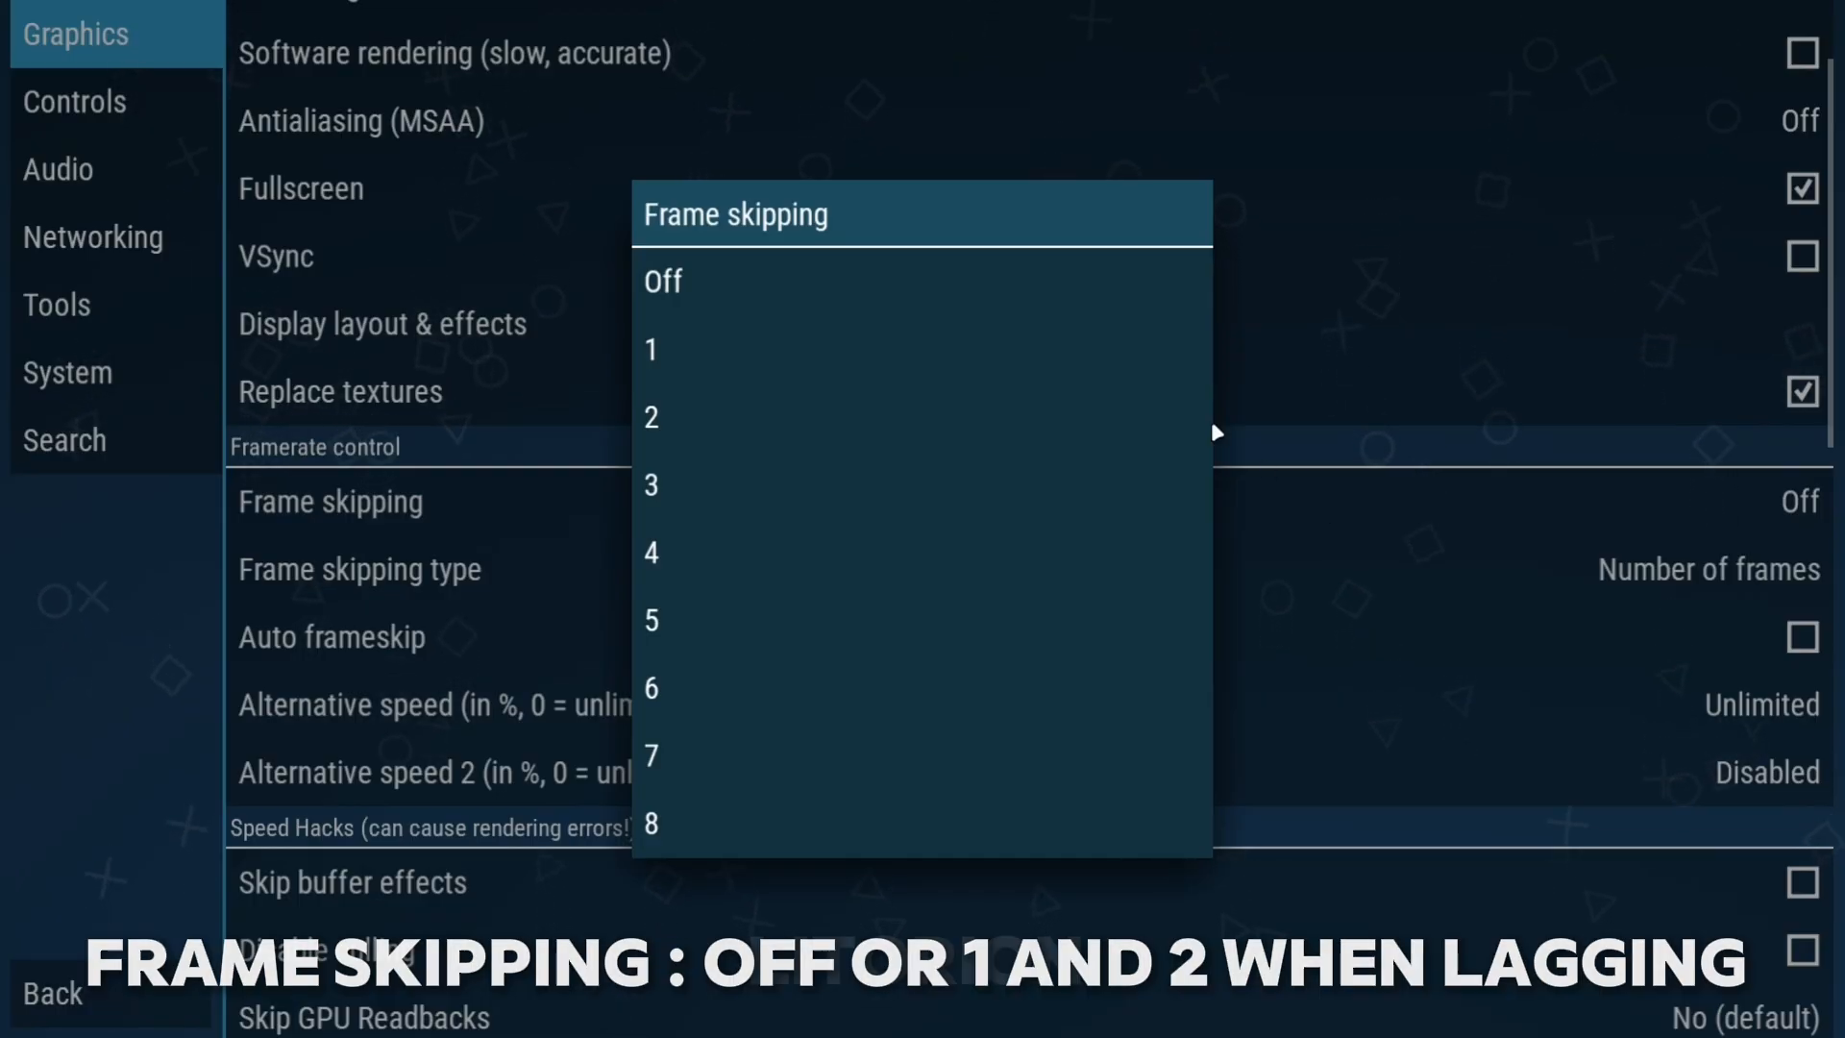
click(663, 281)
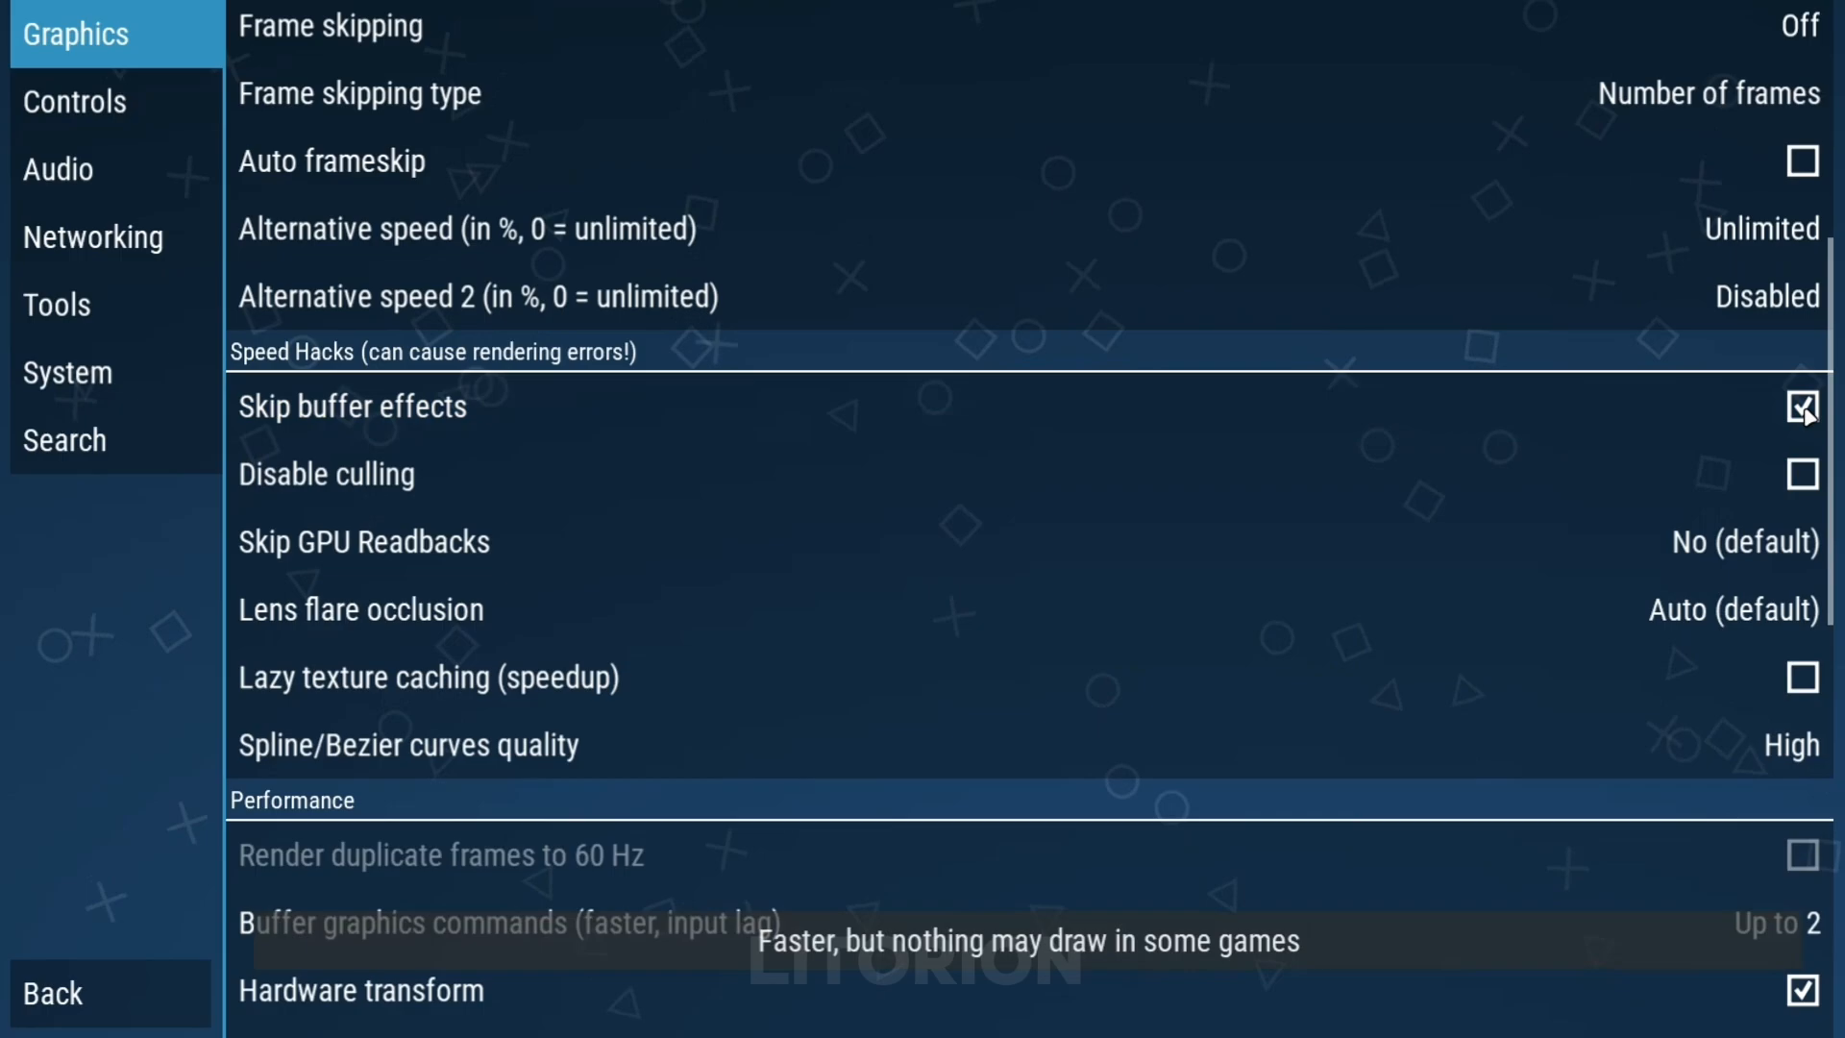
Step: Enable Disable culling and Lazy texture caching under Speed Hacks
click(1805, 474)
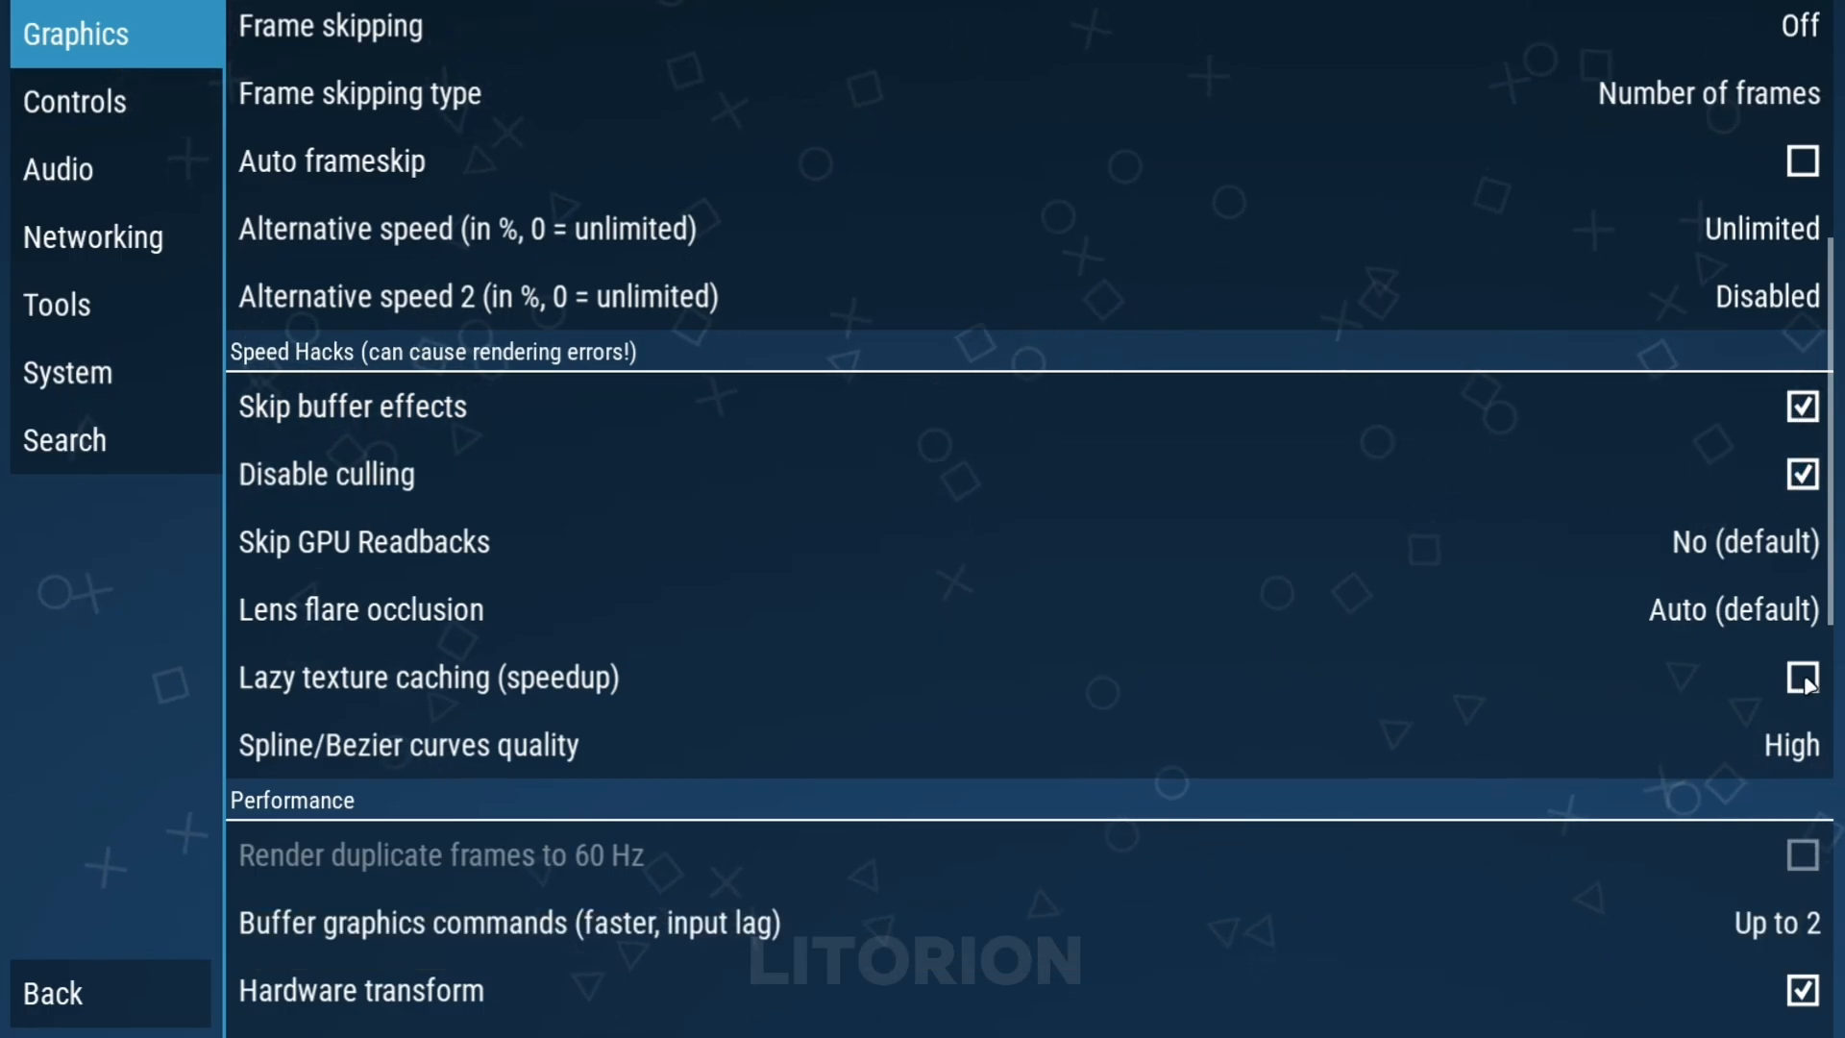
click(1801, 677)
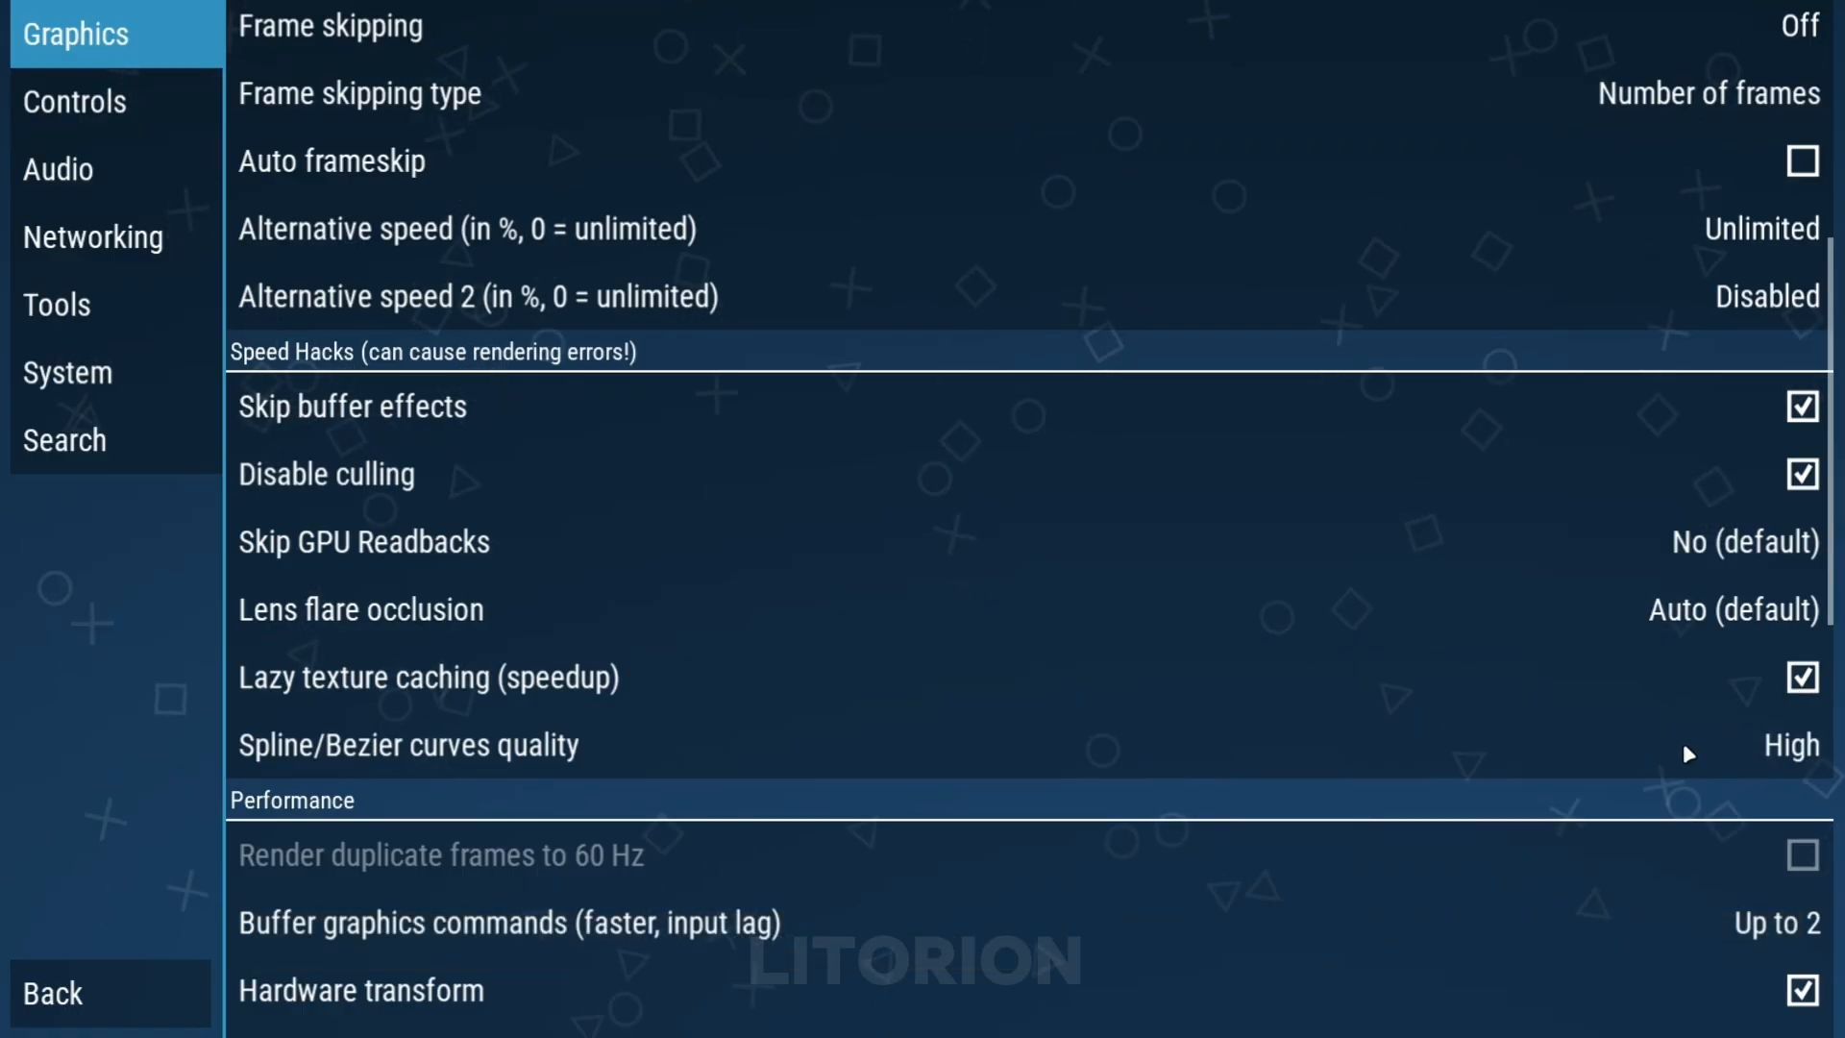
click(1789, 746)
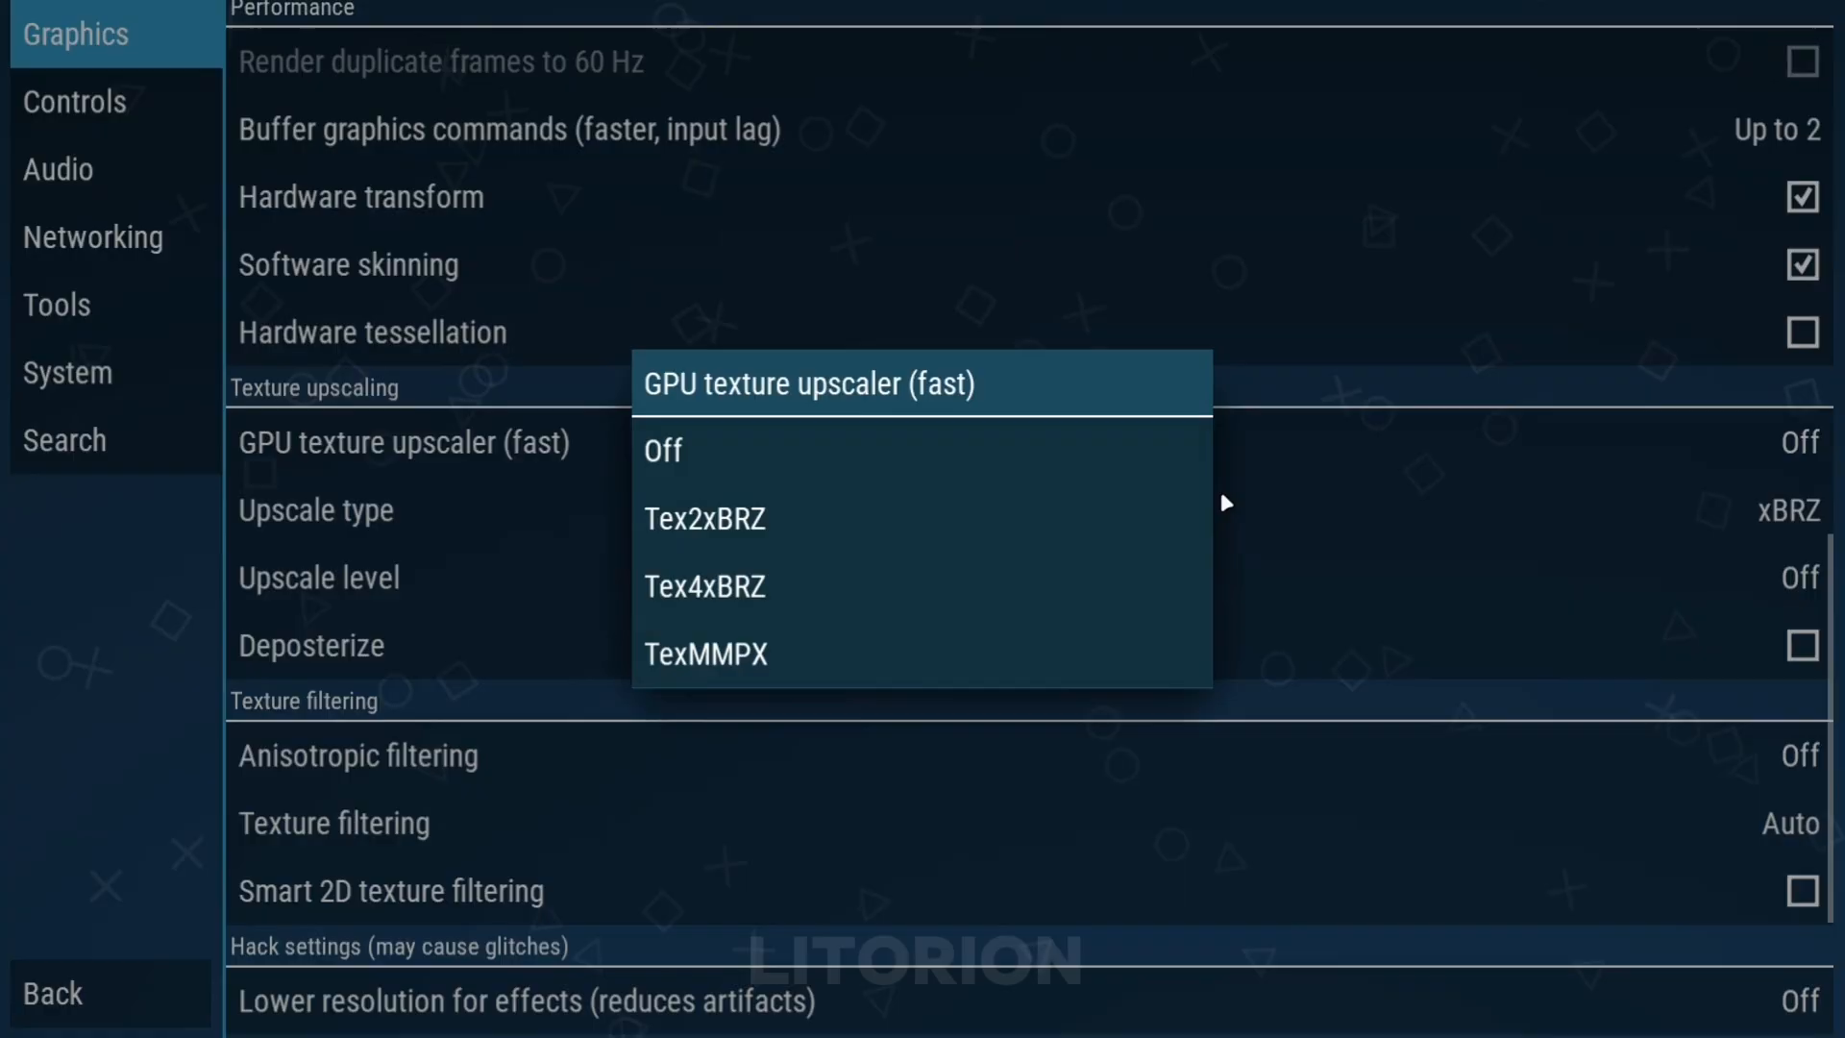
Step: Keep GPU texture upscaler Off, texture filtering Nearest, Smart 2D texture filtering on
click(663, 450)
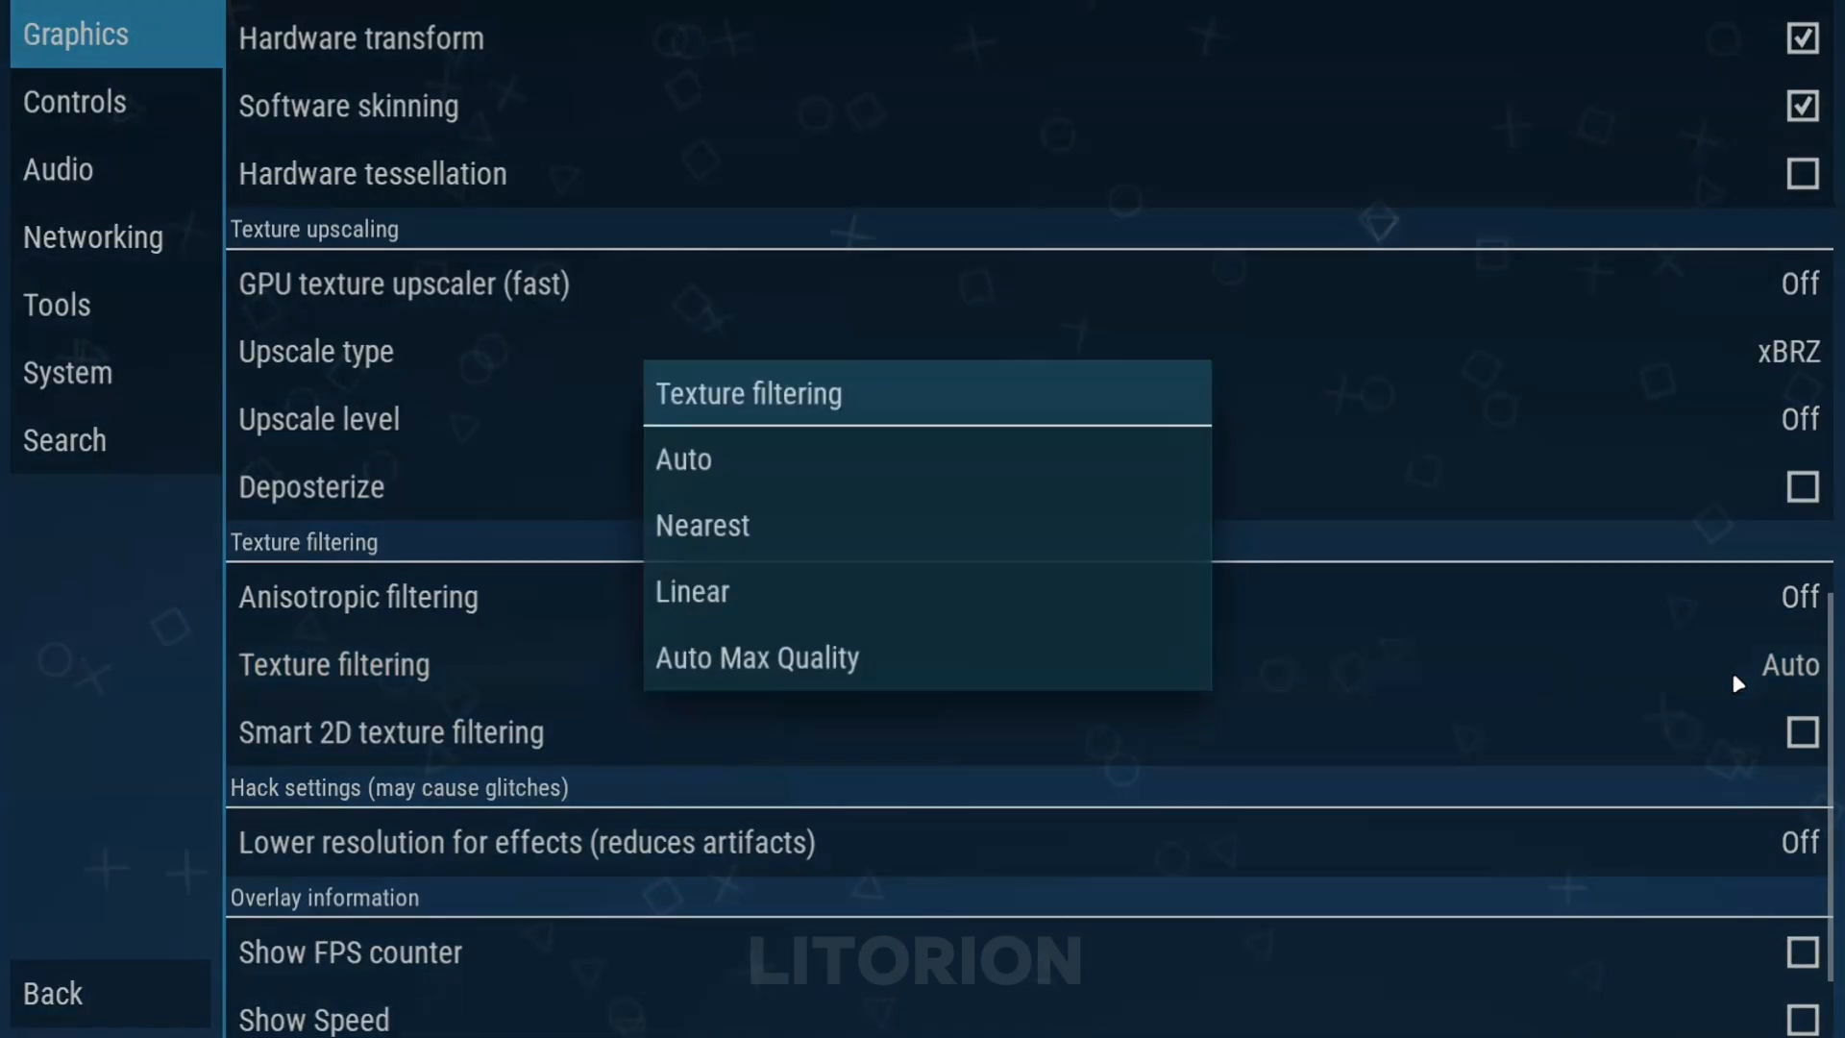
click(702, 525)
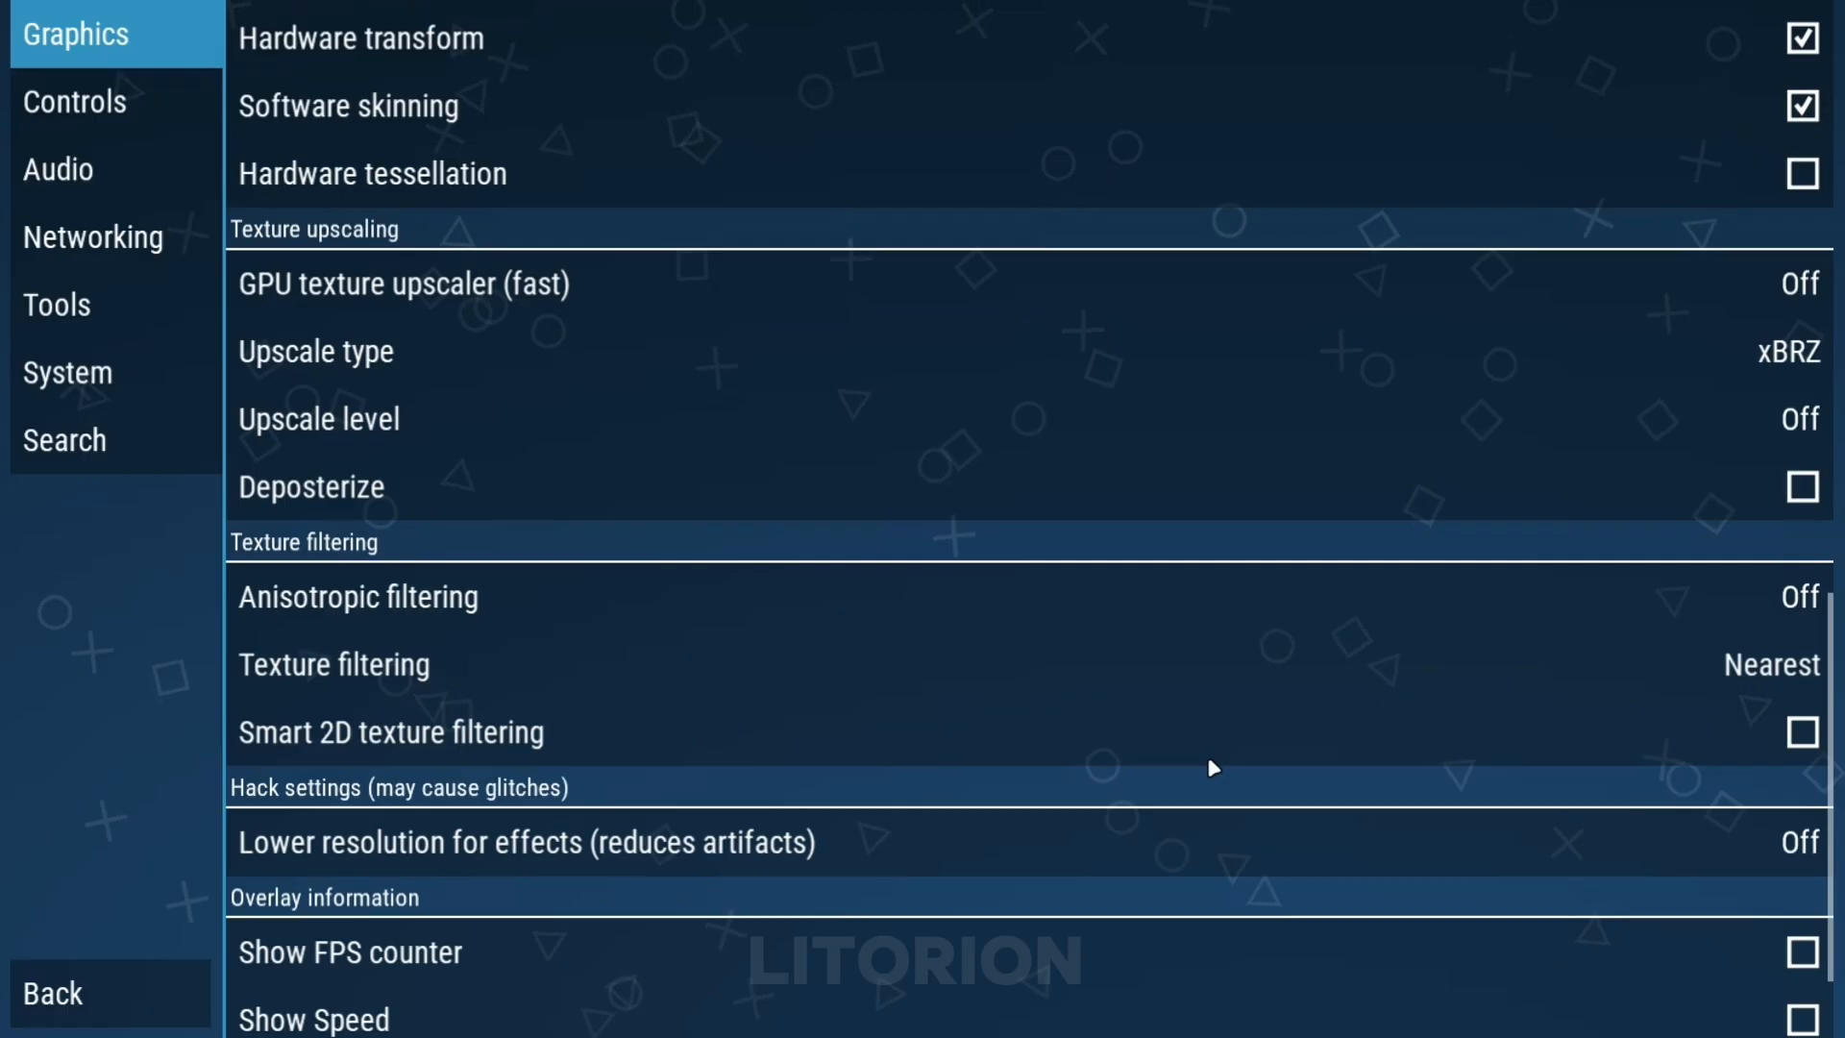
click(1800, 733)
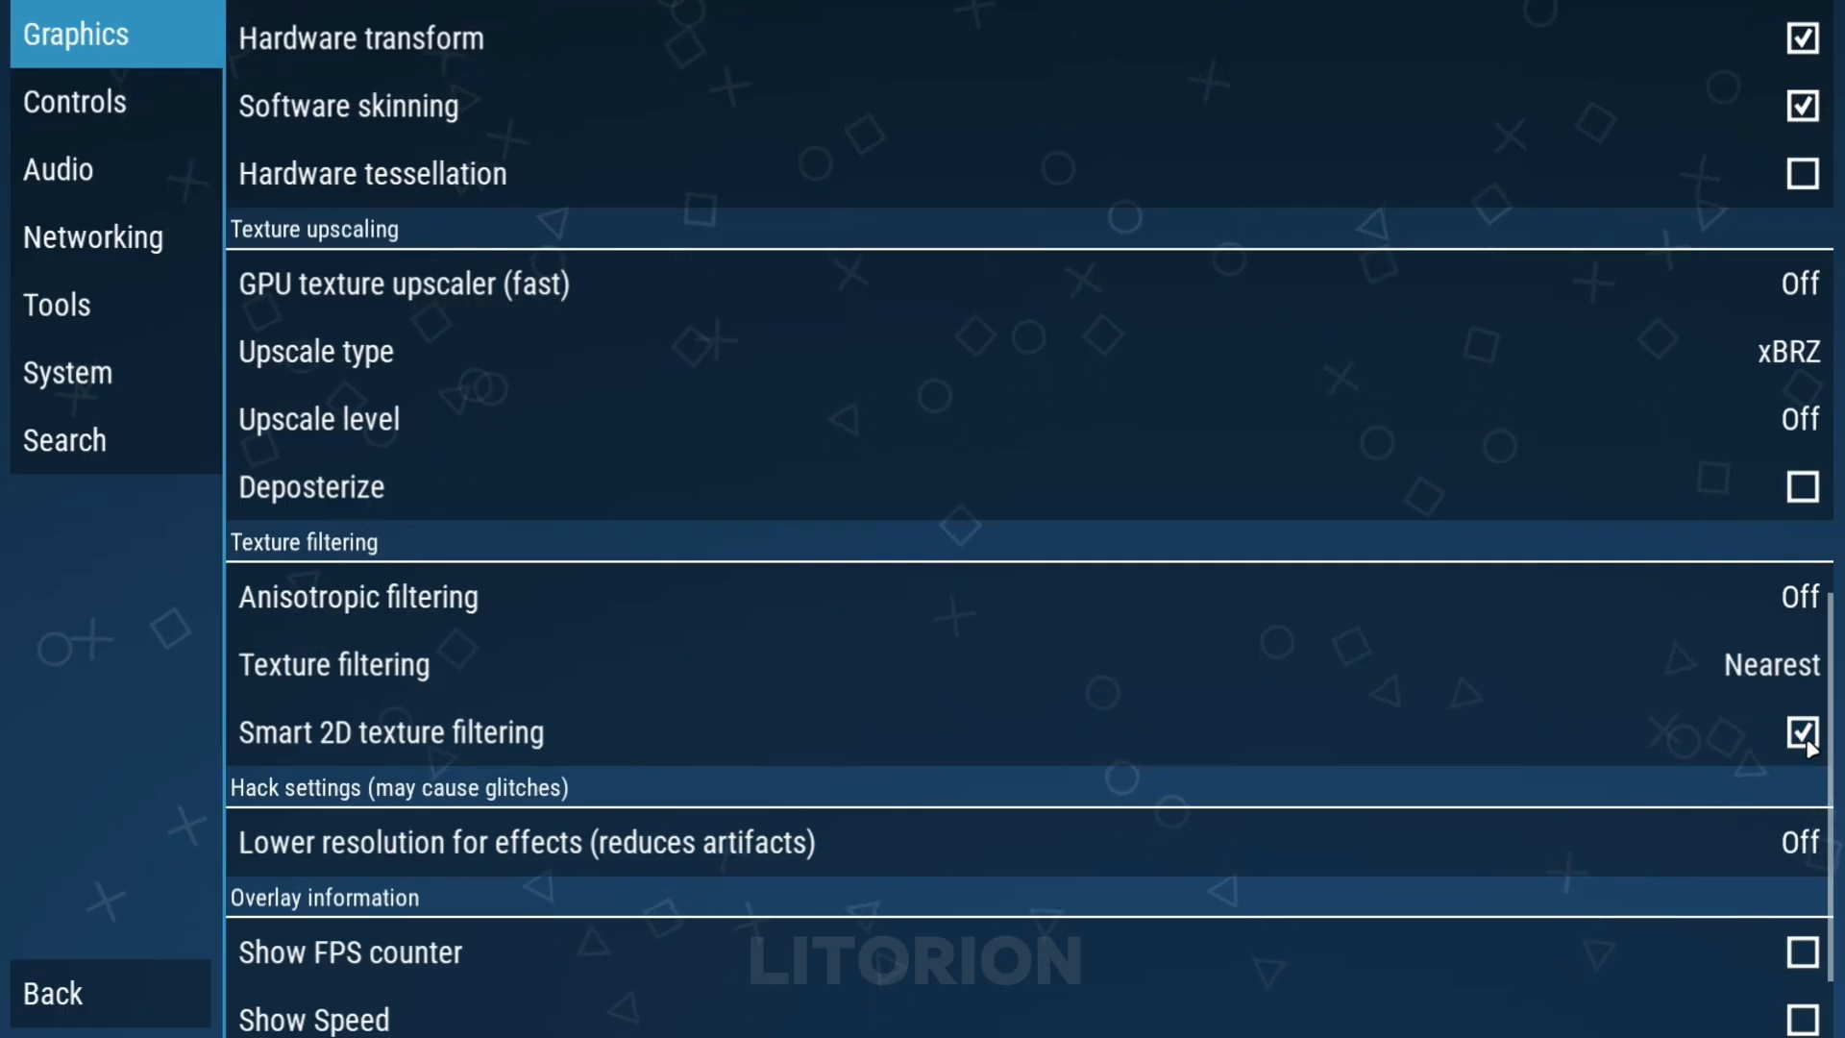